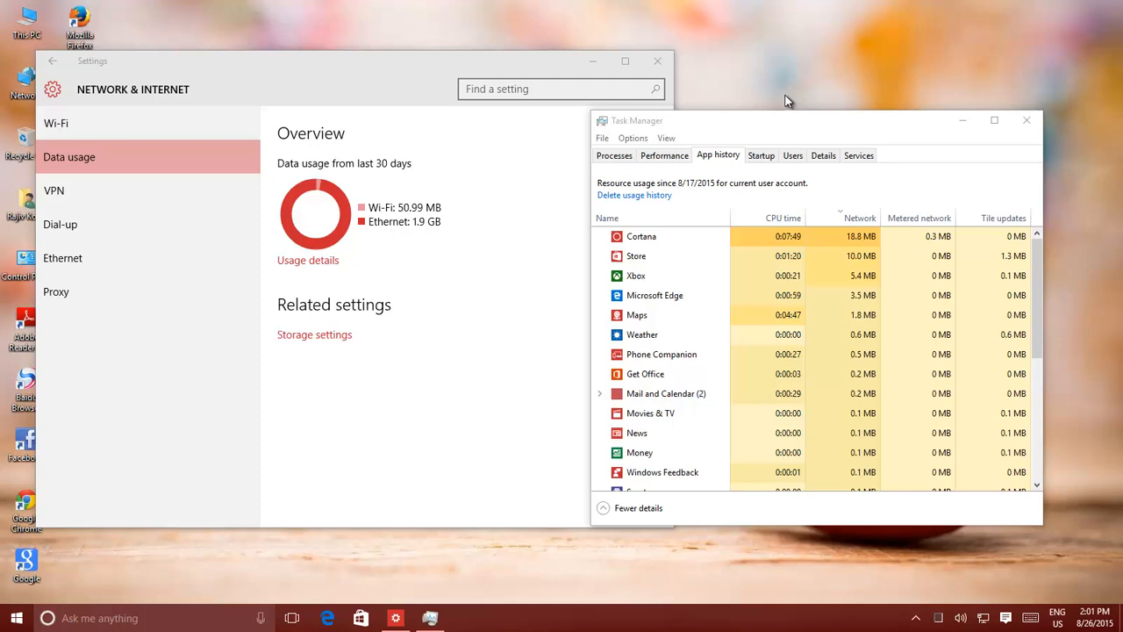
# - Close the Settings data-usage window and the Task Manager window
pyautogui.click(655, 63)
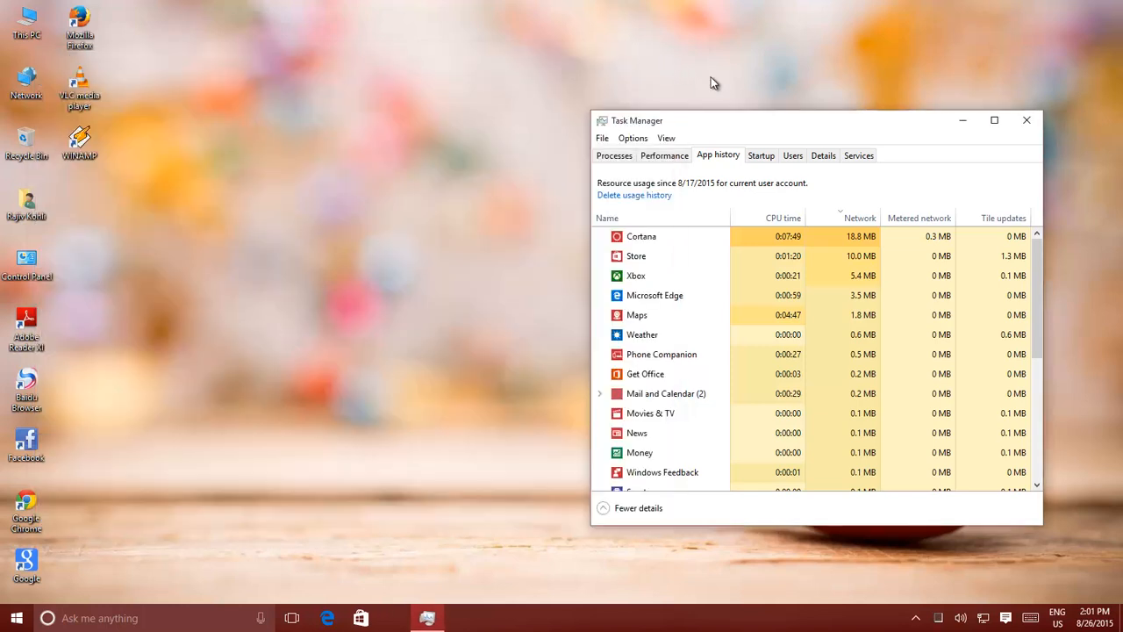
pyautogui.click(1026, 120)
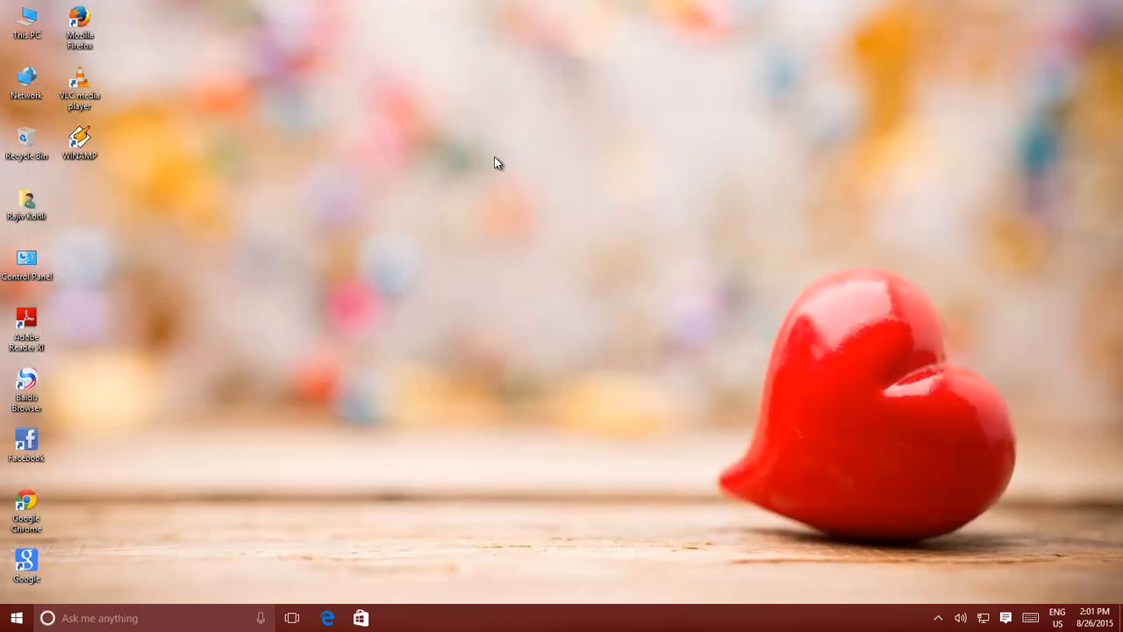
pyautogui.moveTo(487, 162)
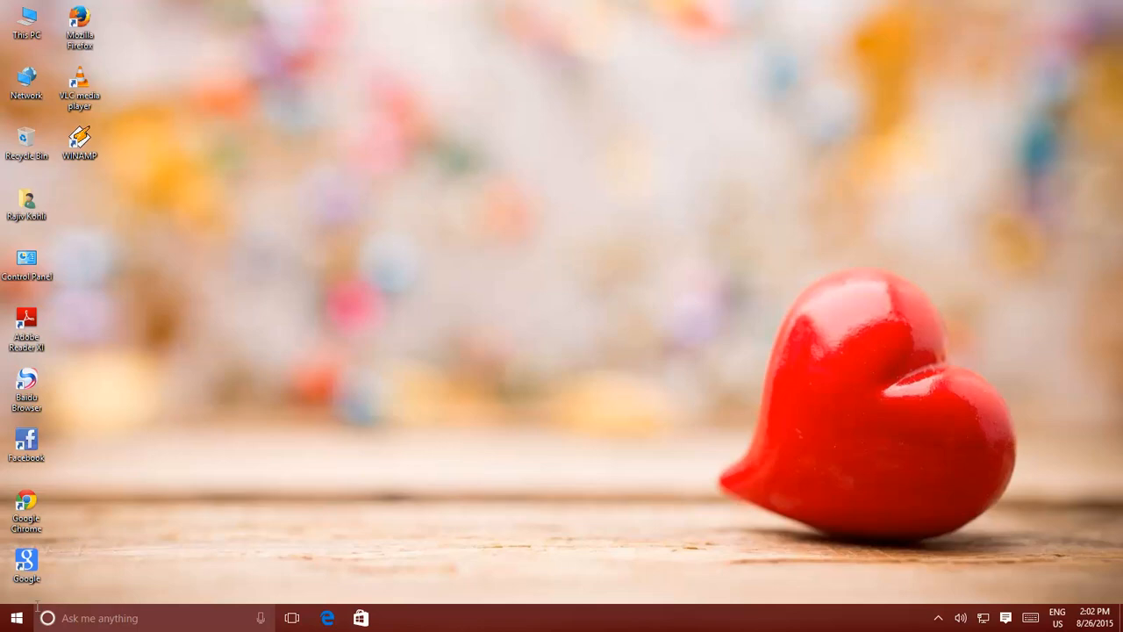
# - Reopen Windows Settings from the Start menu
pyautogui.click(11, 613)
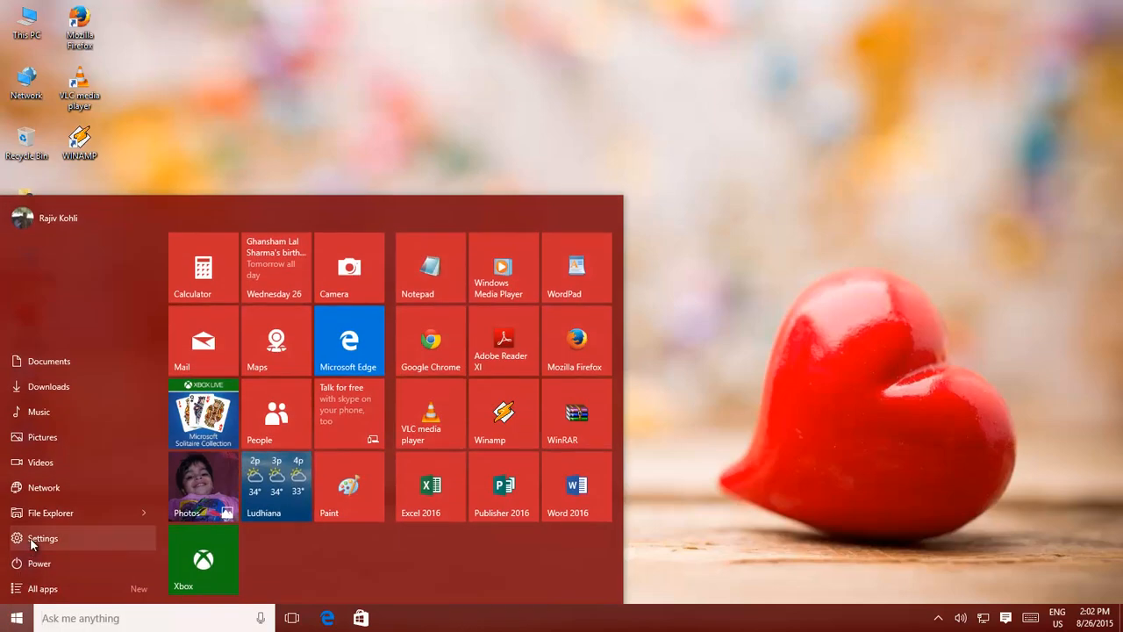
pyautogui.click(42, 537)
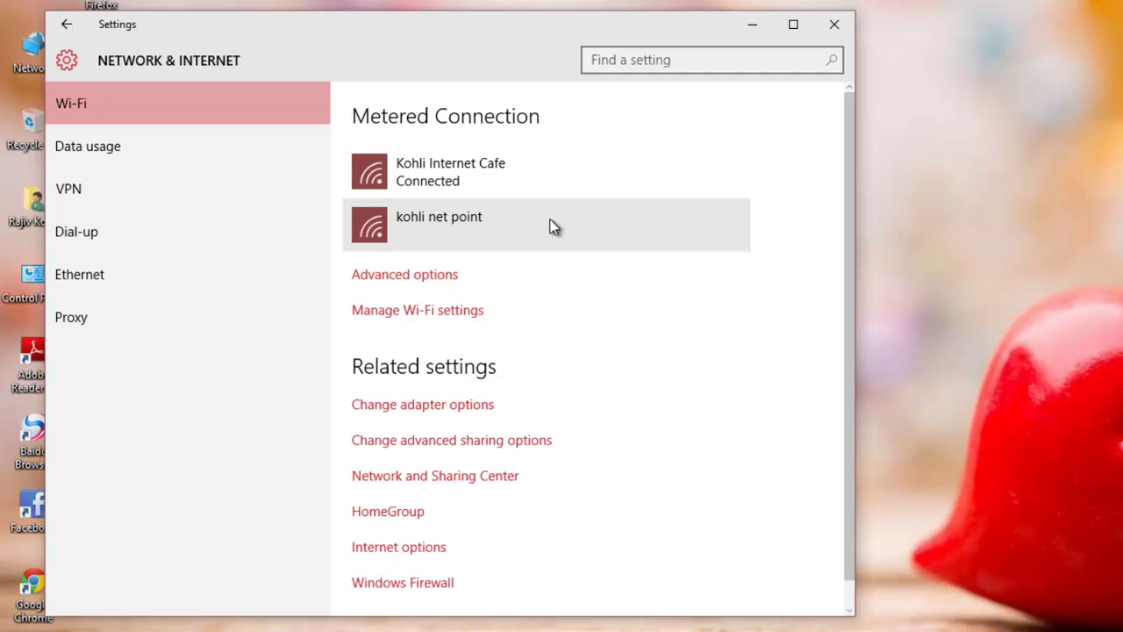
pyautogui.moveTo(145, 149)
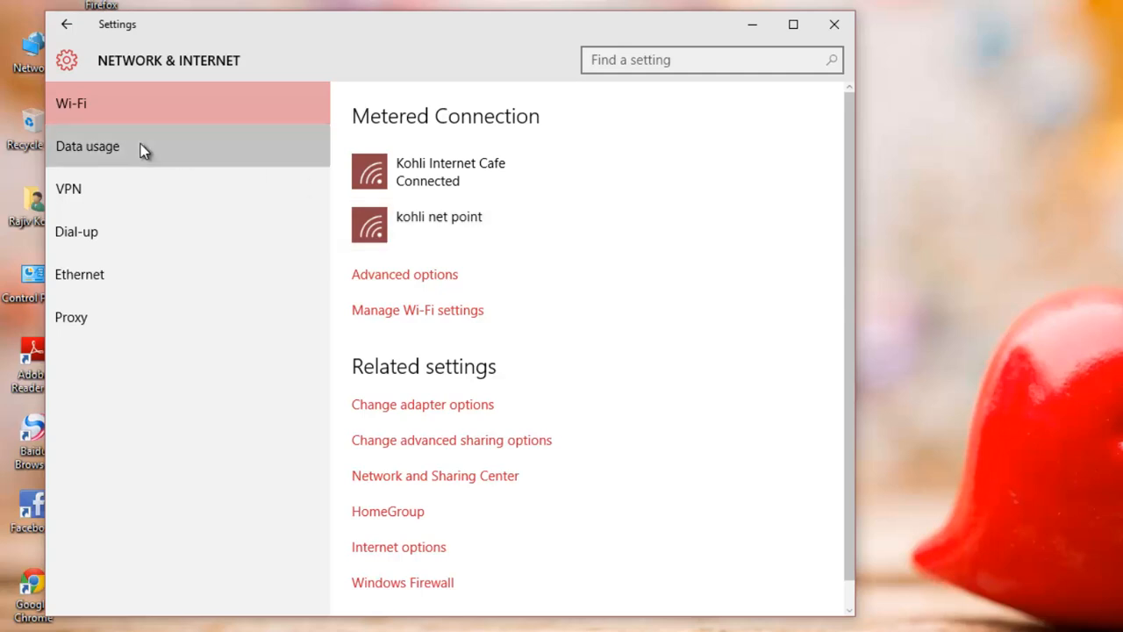
# - Open Data usage to see last-30-days totals: Wi-Fi 50.99 MB, Ethernet 1.9 GB
pyautogui.click(87, 145)
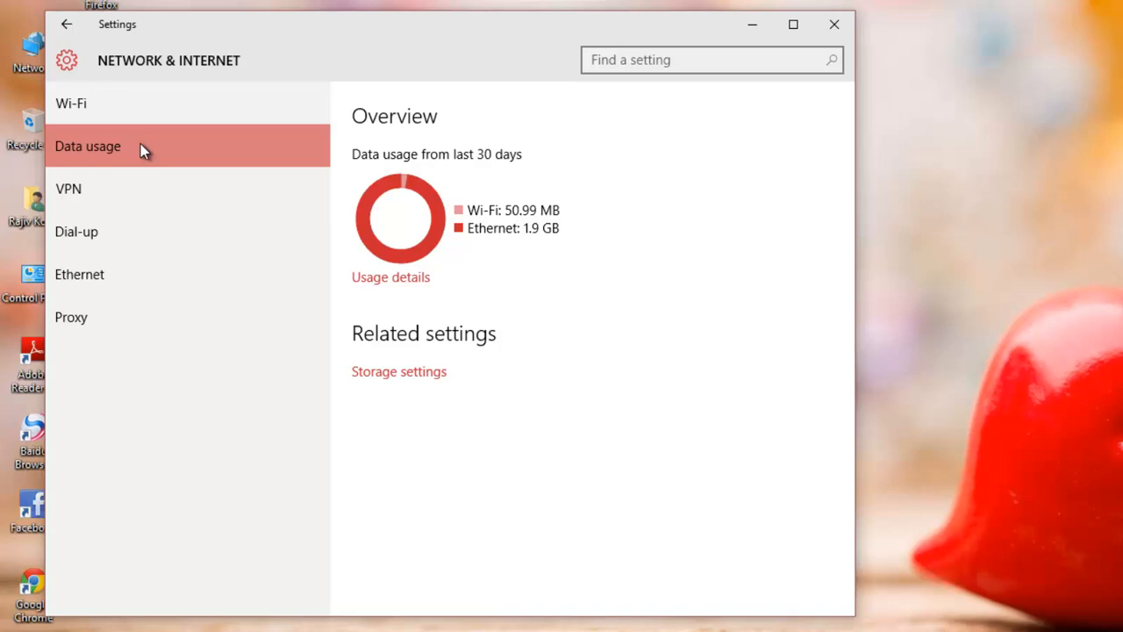
pyautogui.moveTo(155, 154)
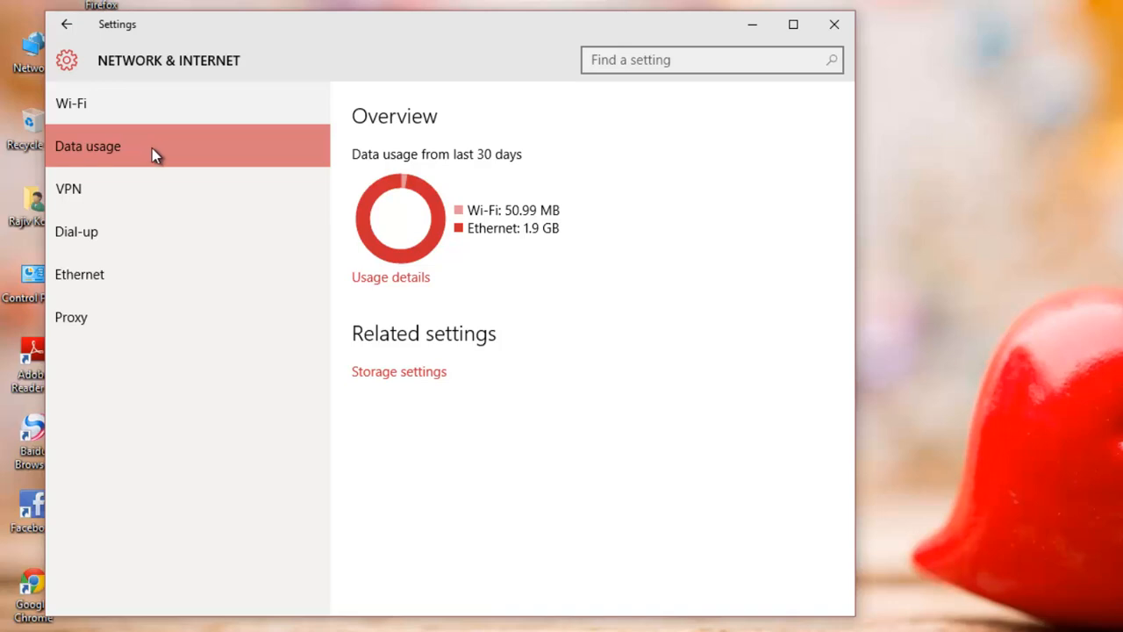
# - Open Usage details and scroll the per-app list, led by Edge 93.2 MB and chrome 81.3 MB
pyautogui.click(391, 276)
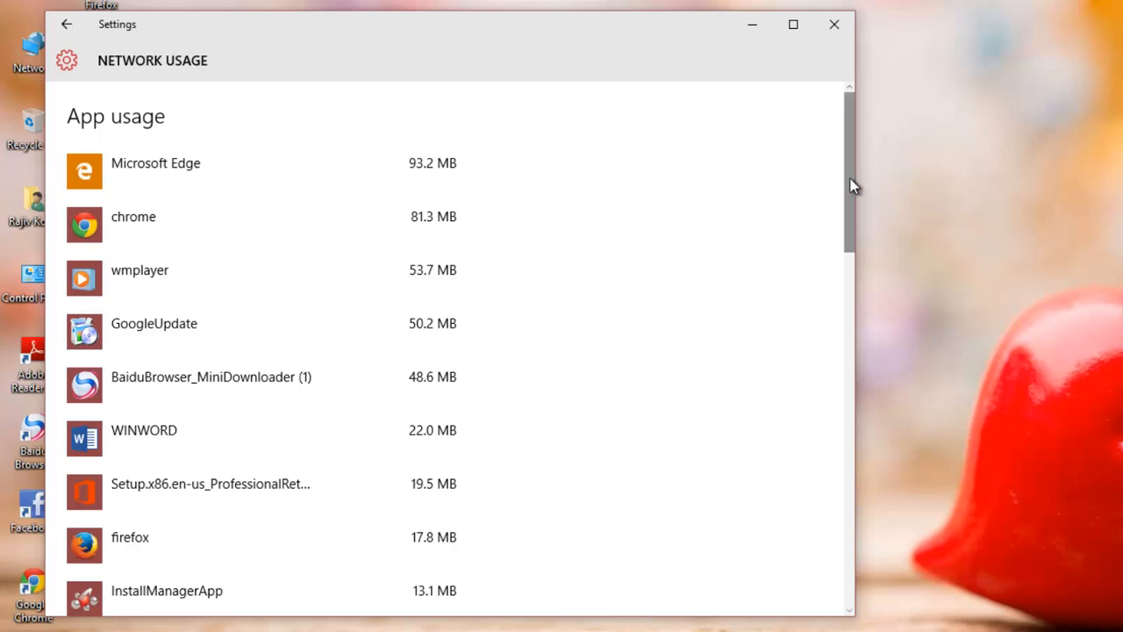
pyautogui.scroll(-3)
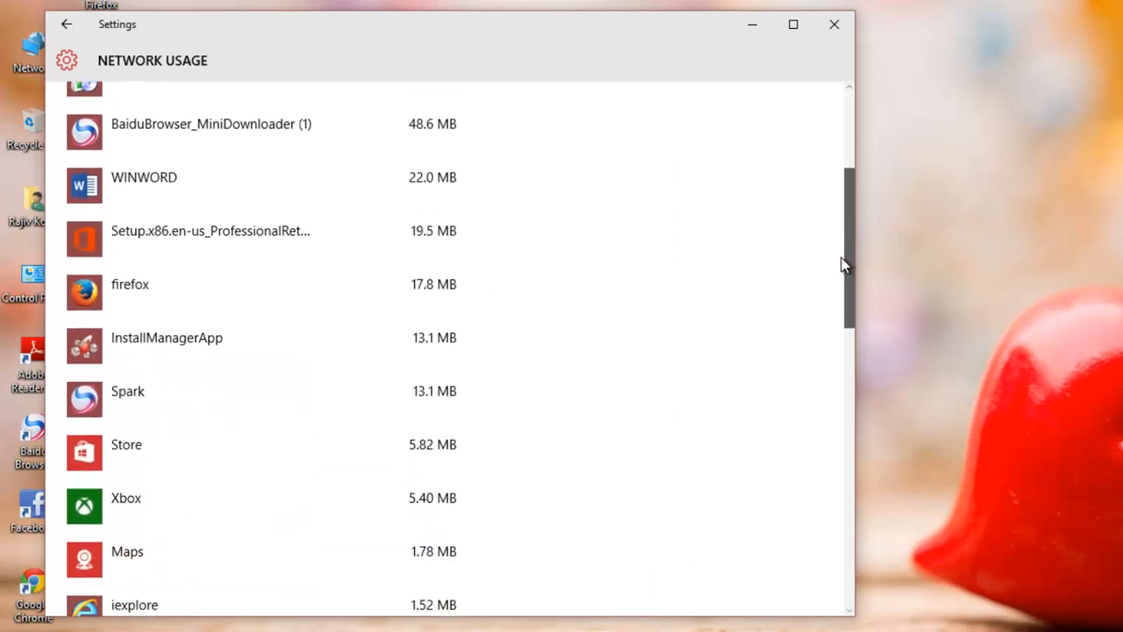
pyautogui.scroll(-3)
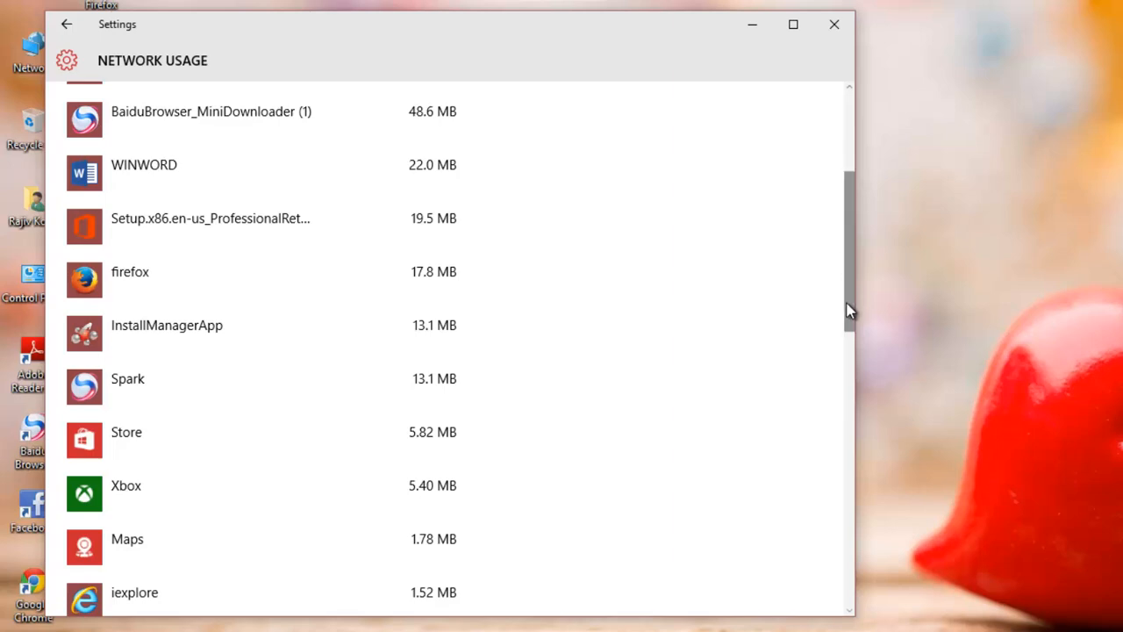
pyautogui.scroll(-3)
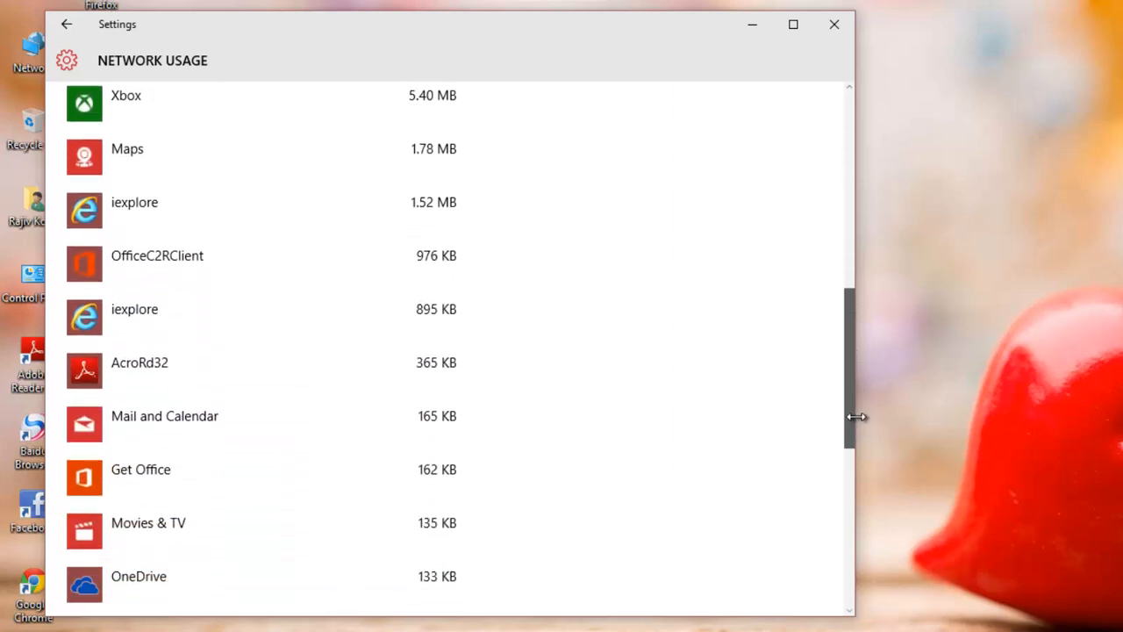
pyautogui.scroll(-3)
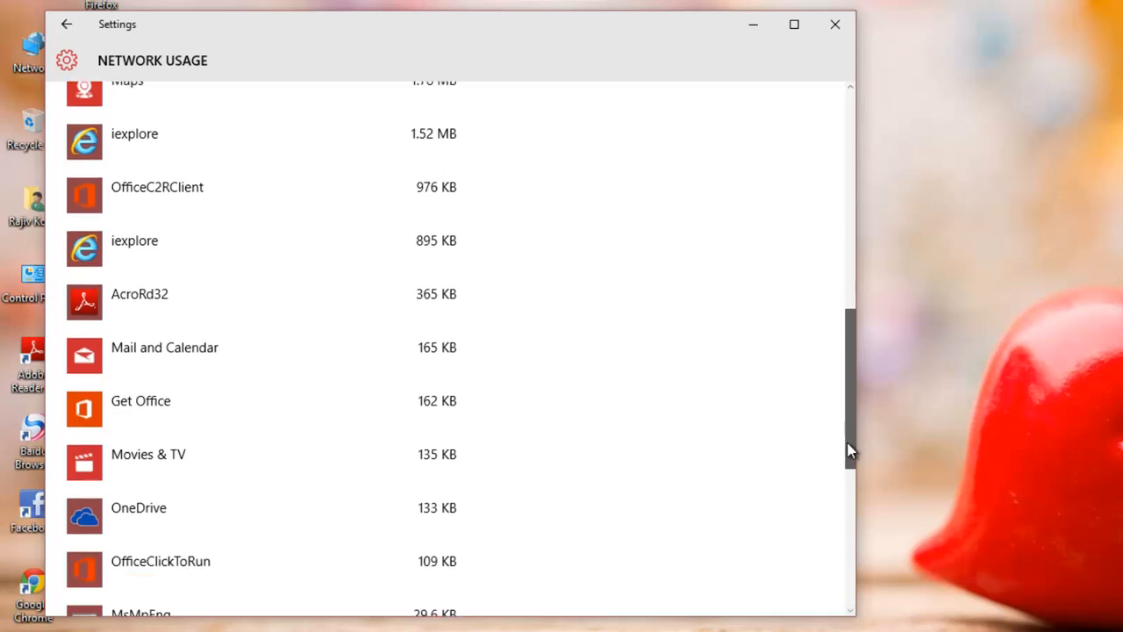
pyautogui.scroll(-3)
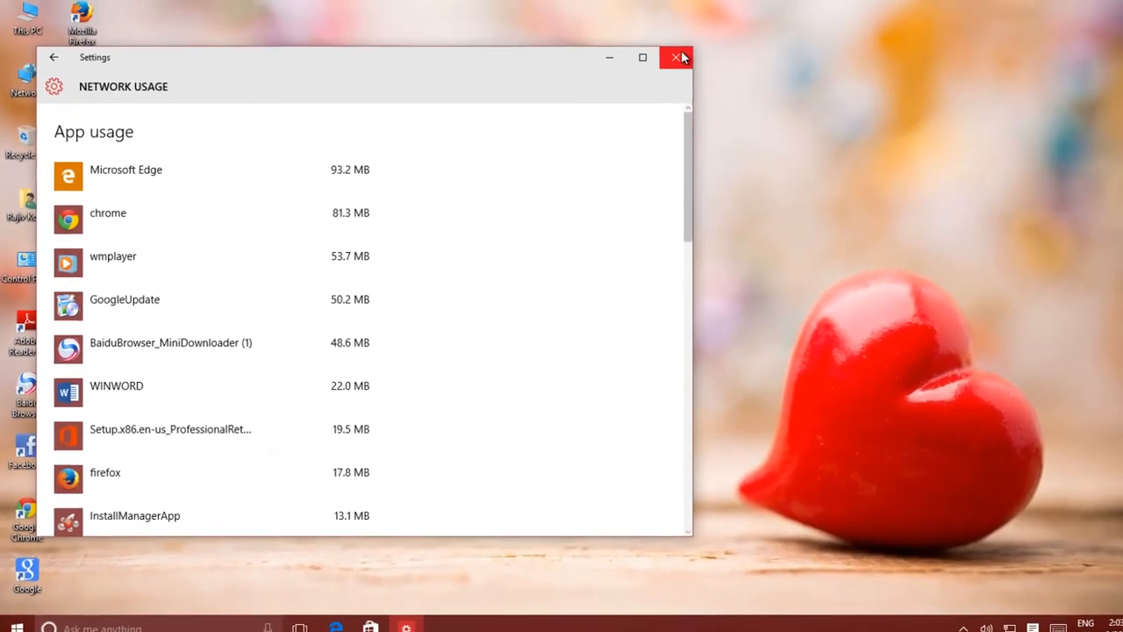
# - Close Settings and launch Task Manager from the taskbar
pyautogui.click(676, 56)
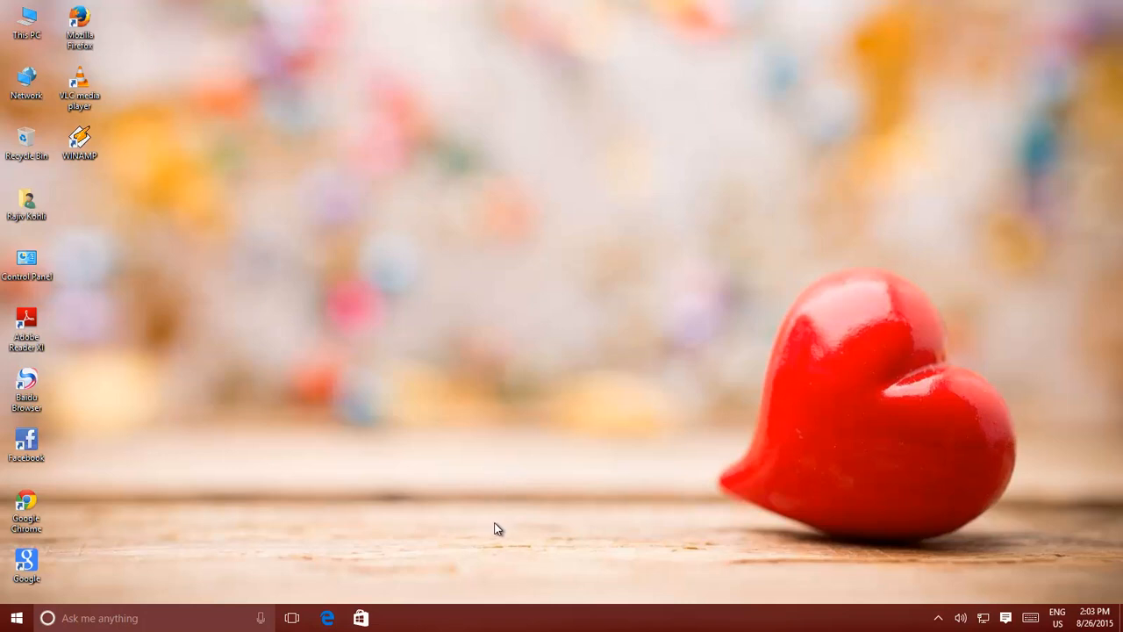
pyautogui.moveTo(481, 619)
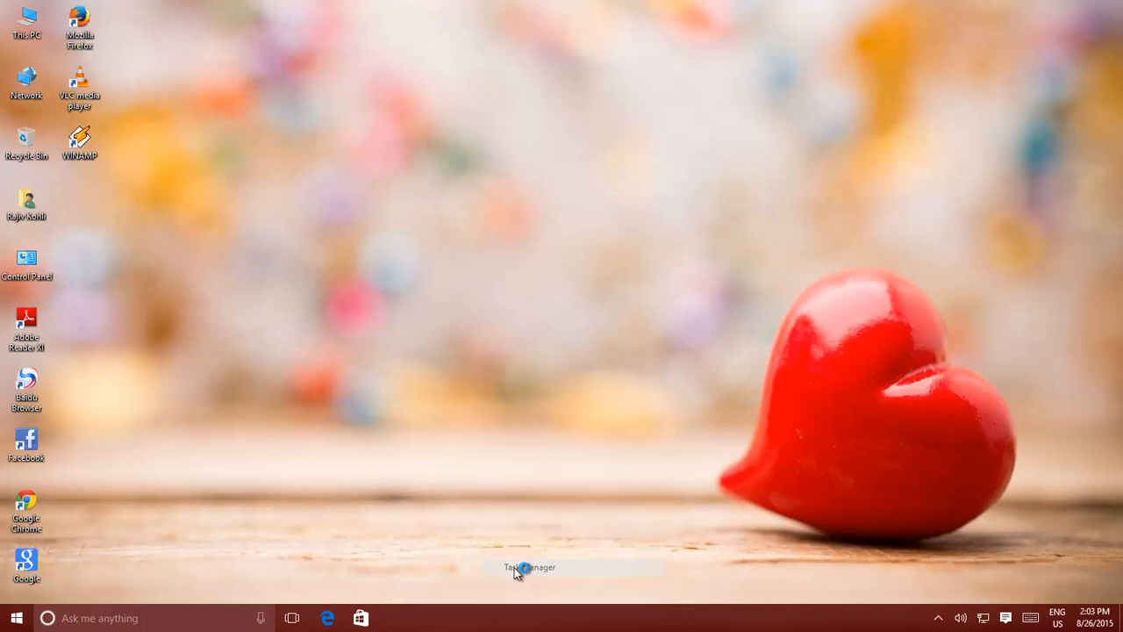
pyautogui.click(529, 567)
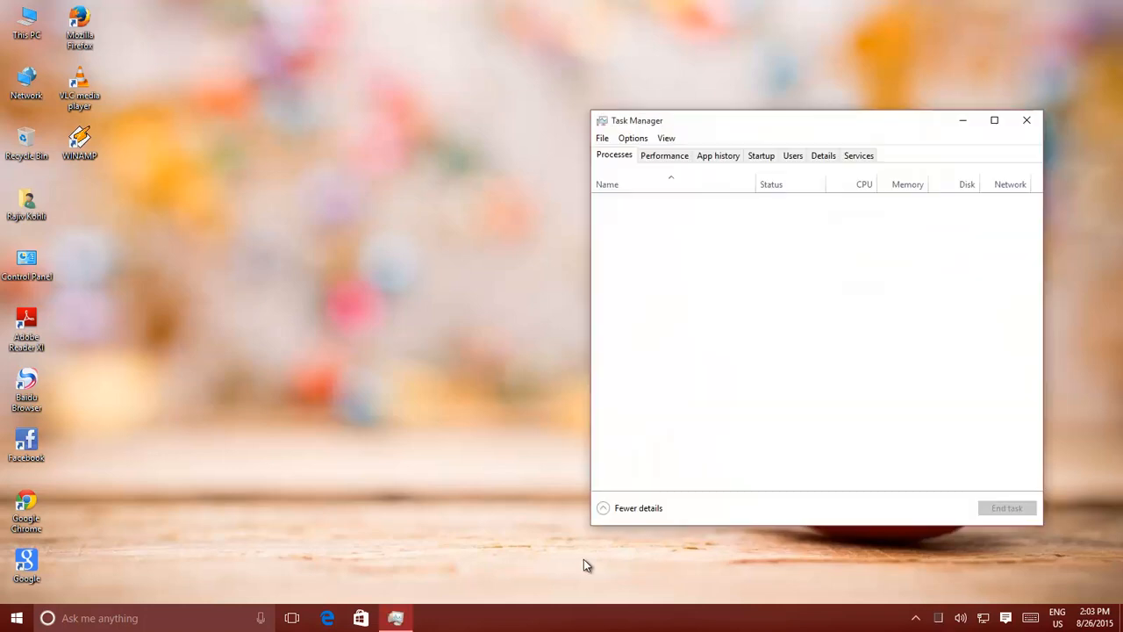
# - Show Task Manager's App history tab maximized, with Cortana leading network use at 18.8 MB
pyautogui.click(614, 154)
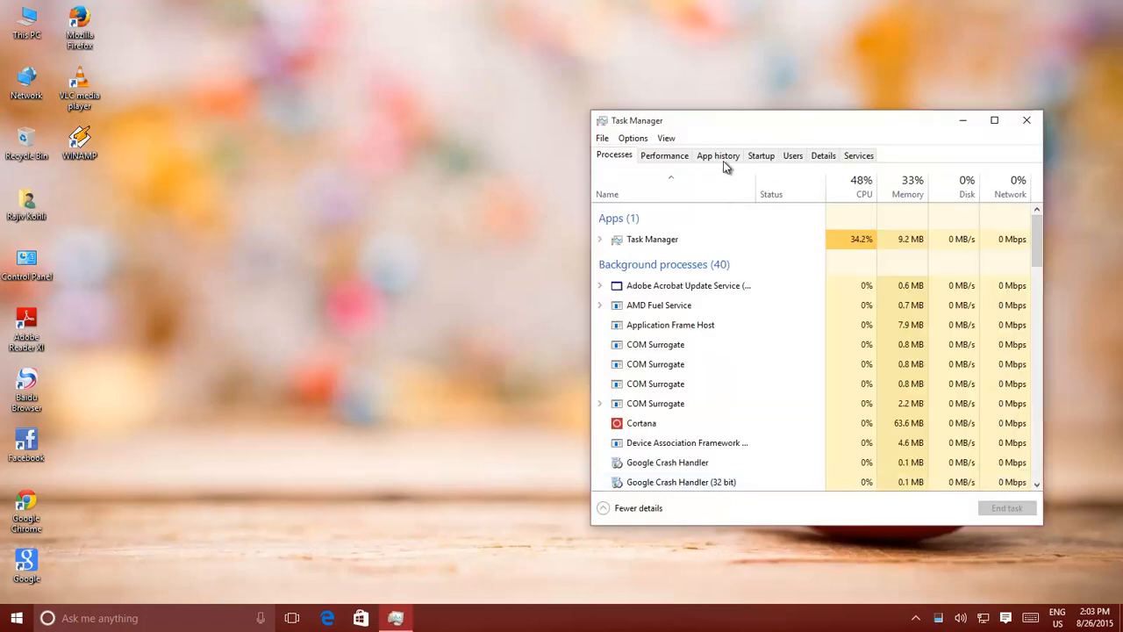
pyautogui.click(718, 155)
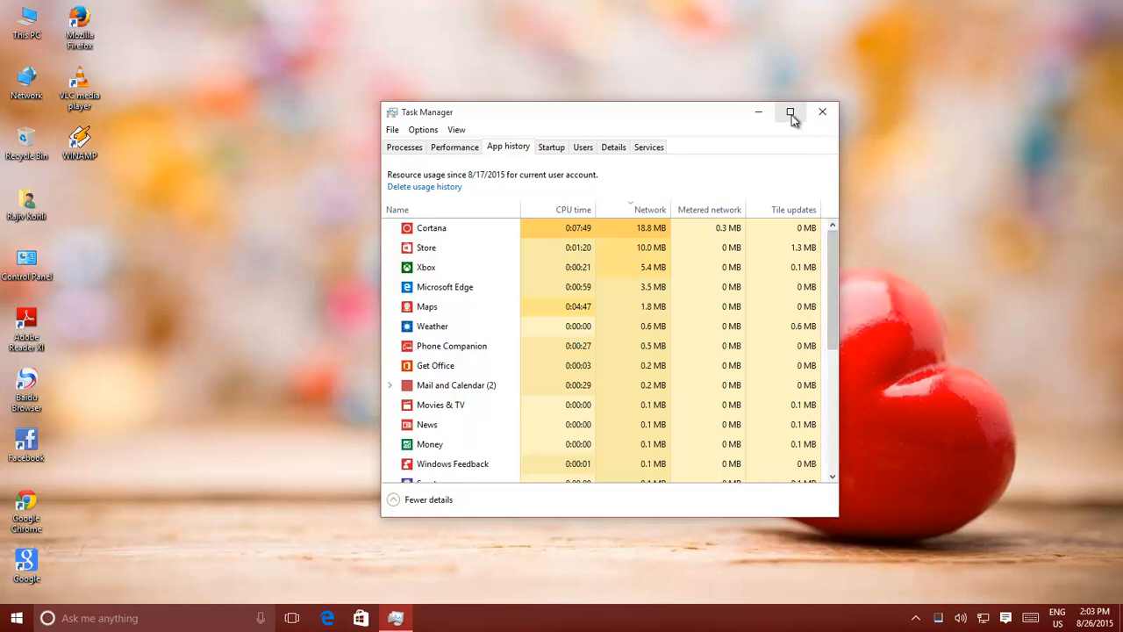
pyautogui.moveTo(791, 112)
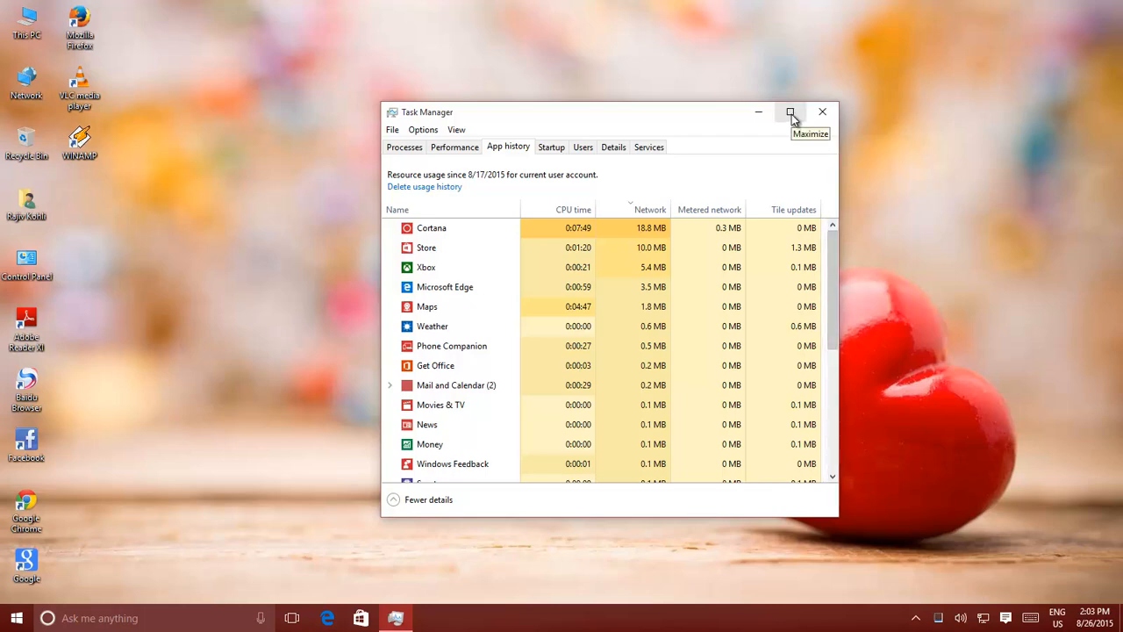
pyautogui.click(790, 111)
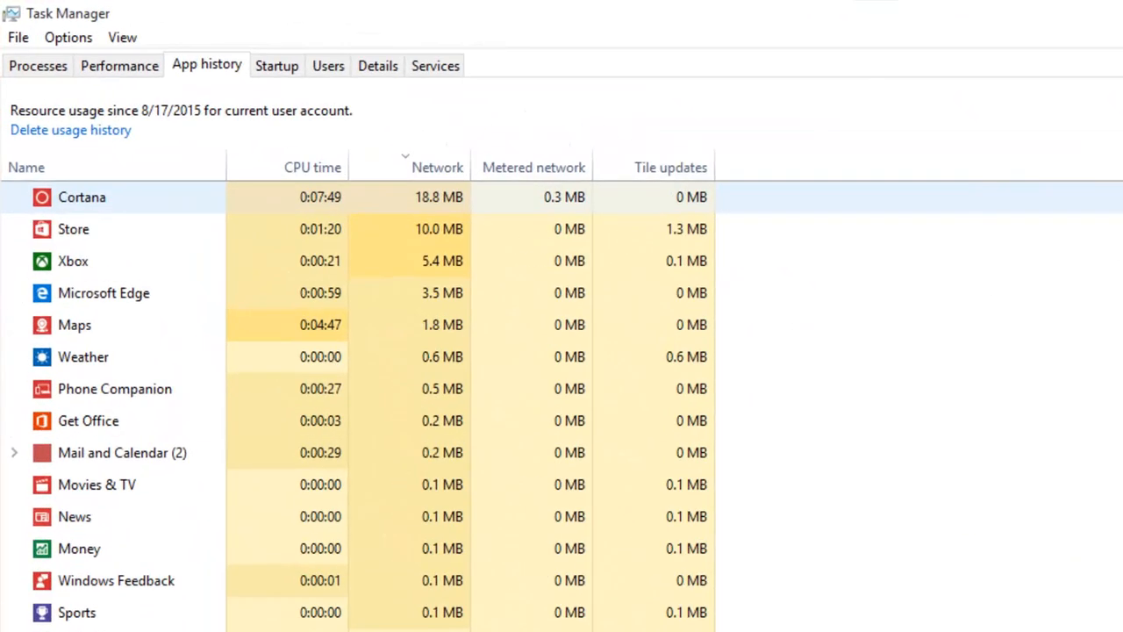
# - Add Non-metered network, Downloads and Uploads columns via the App history header menu
pyautogui.rightClick(667, 167)
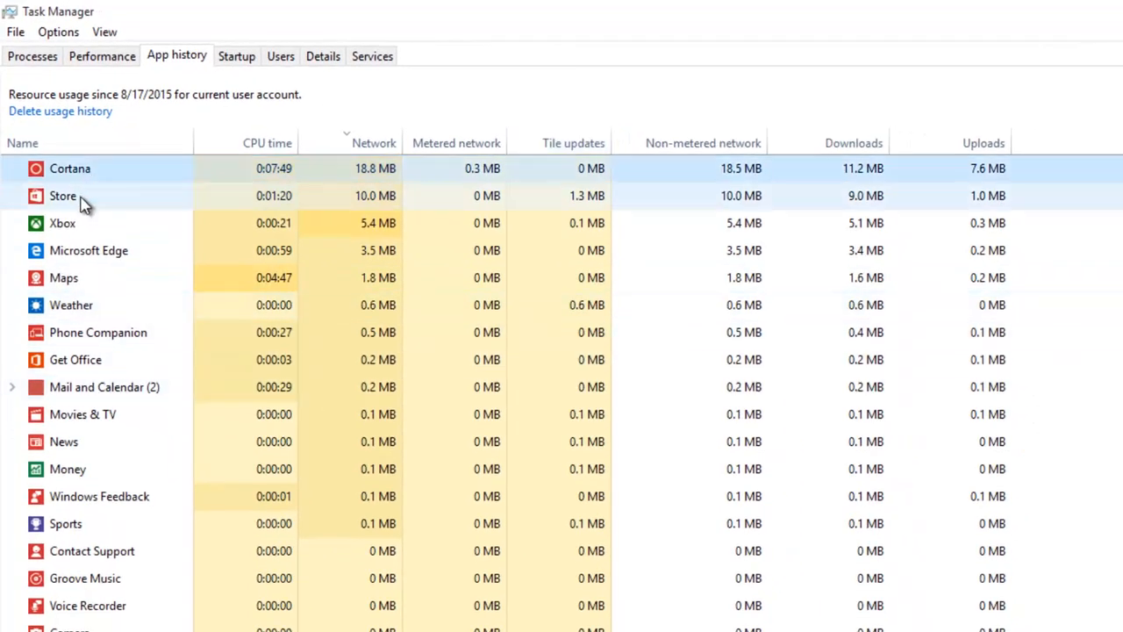
pyautogui.scroll(-3)
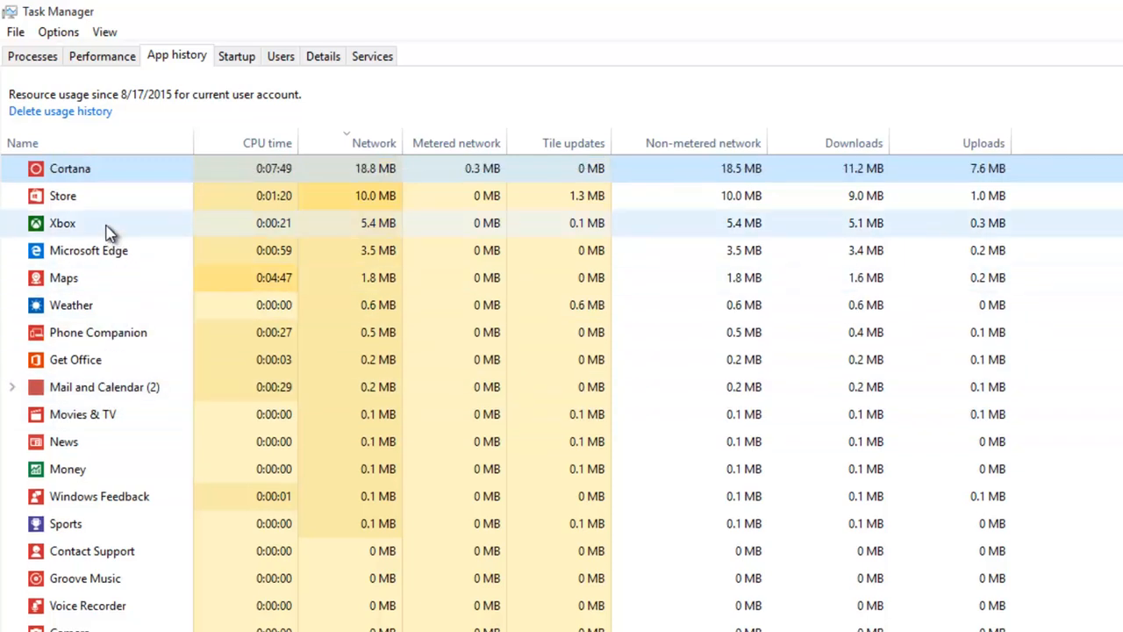
pyautogui.moveTo(88, 172)
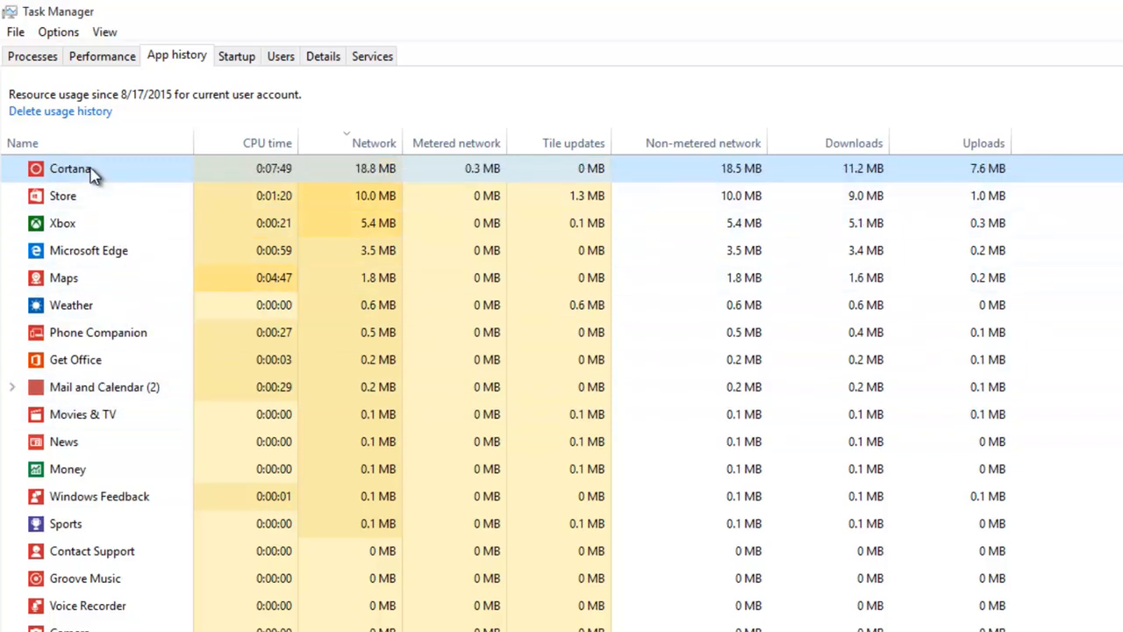